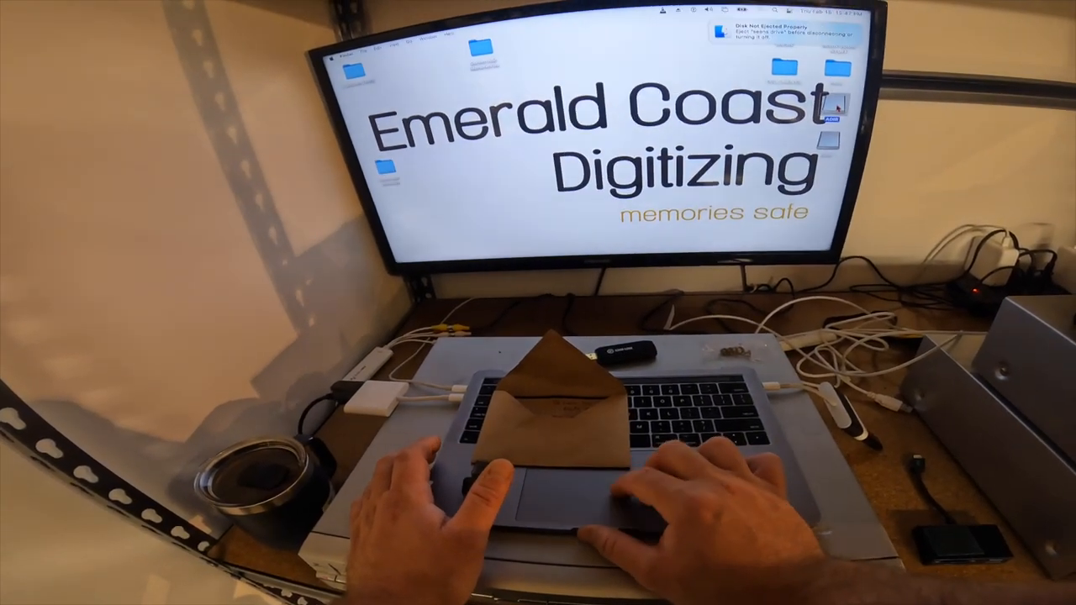
- Show Get Info for the ADIR drive, confirming 31.03 GB capacity with 6.1 GB available
right_click(831, 113)
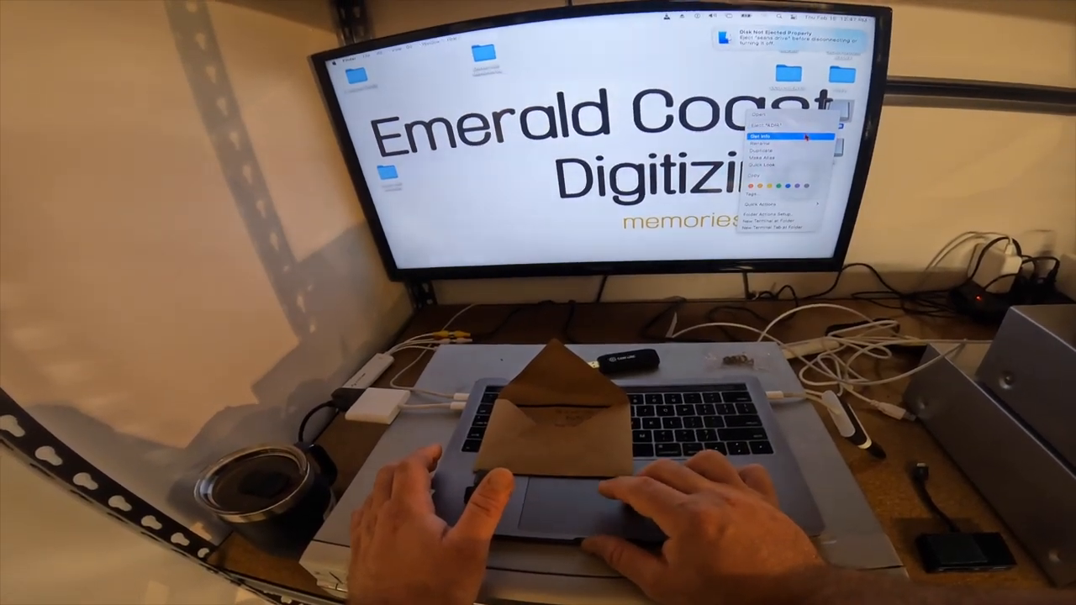
click(774, 137)
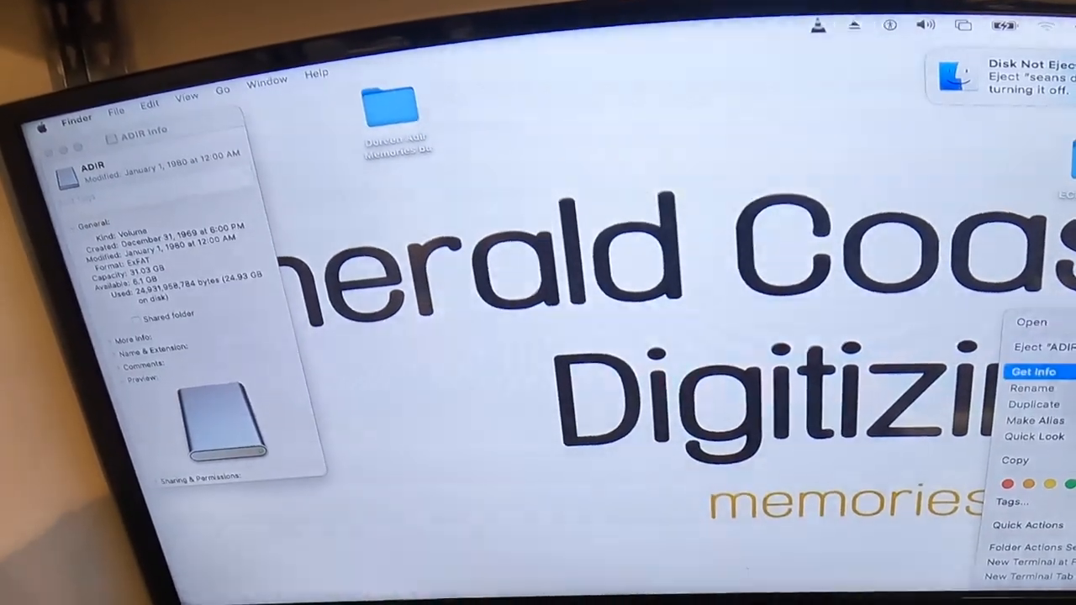
click(1032, 372)
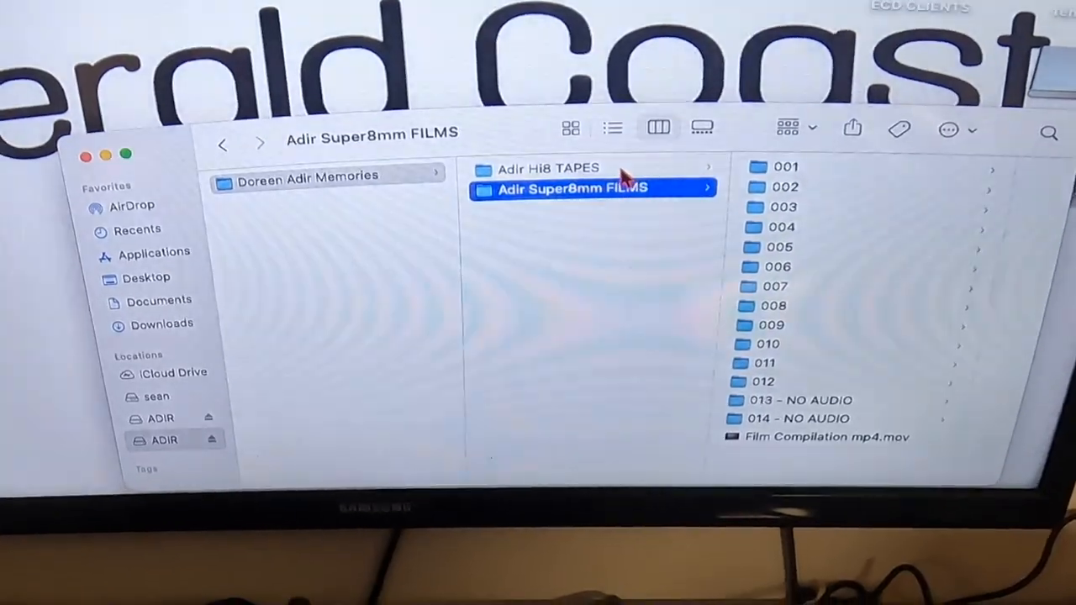
- Browse the Adir Hi8 TAPES folder, previewing the '008. party pinatta' and '011. christmas 2005 basball' videos
click(548, 168)
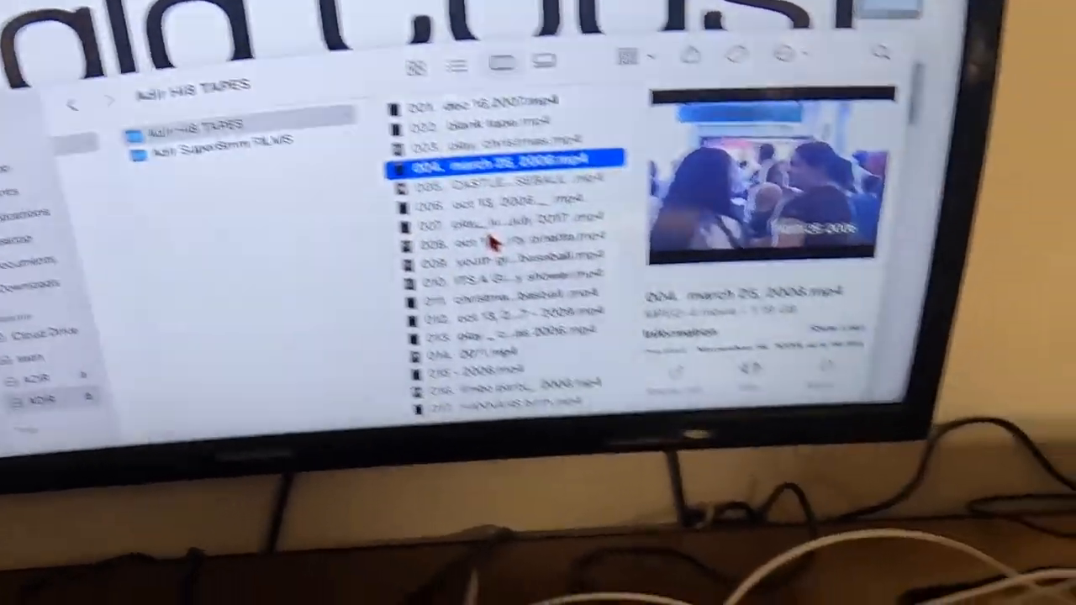
click(387, 209)
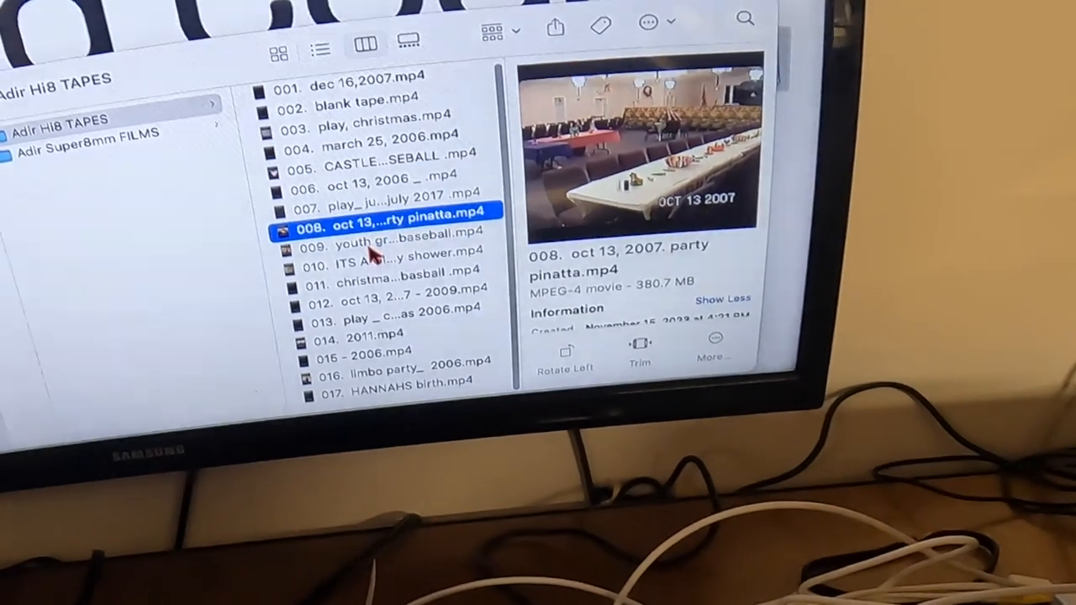
click(378, 244)
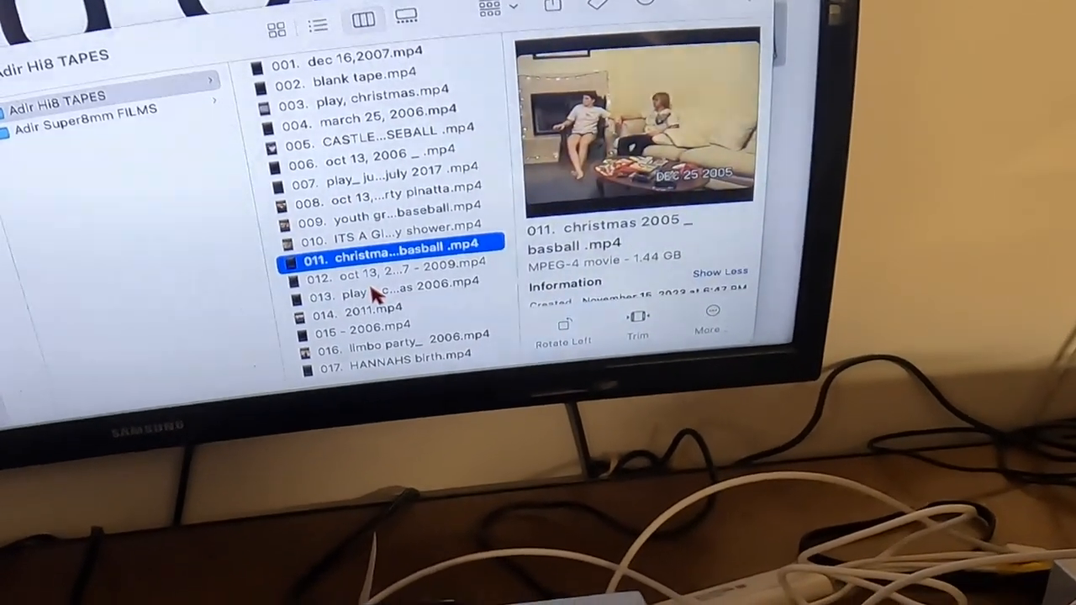